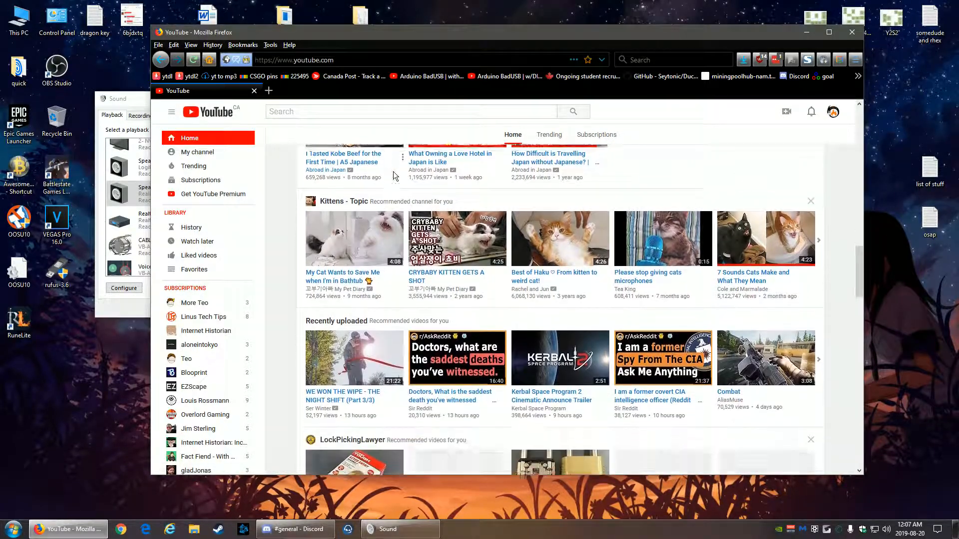
# Scroll down through the home feed's recommendation rows toward the Cavin Weber dog video.
pyautogui.scroll(-3)
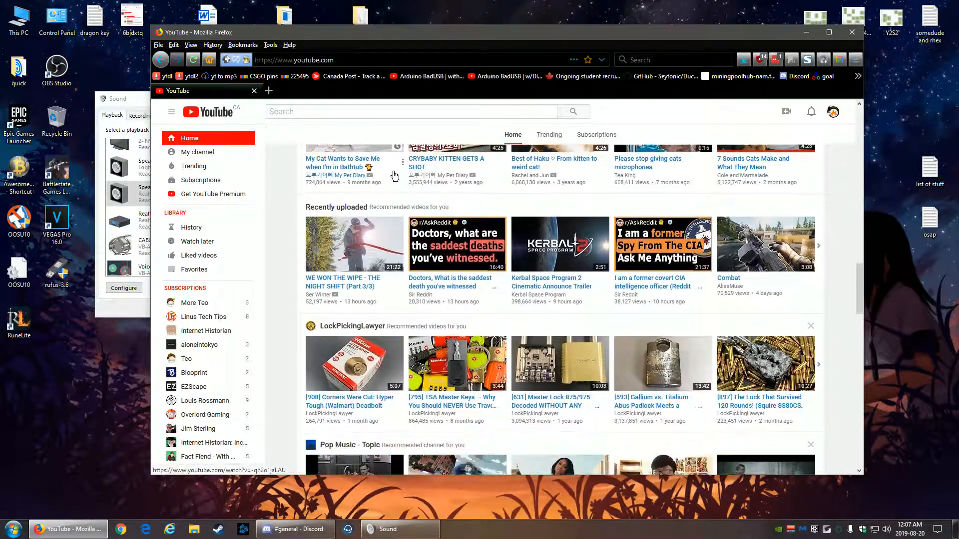
pyautogui.scroll(-3)
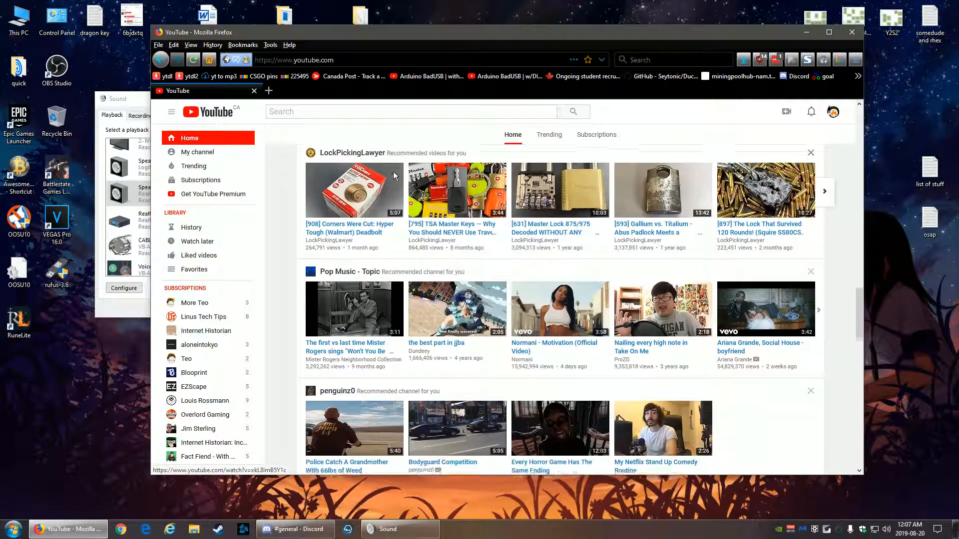
pyautogui.scroll(-3)
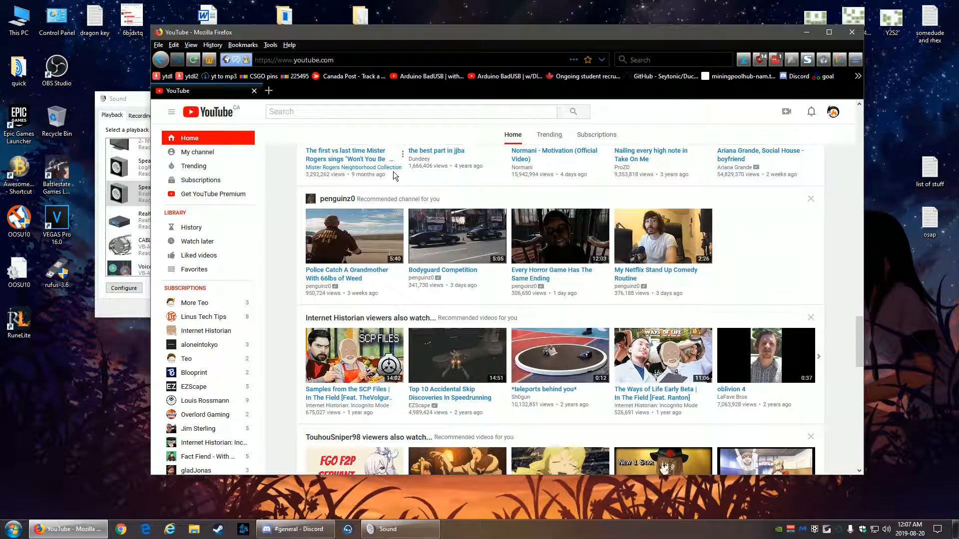
pyautogui.scroll(-3)
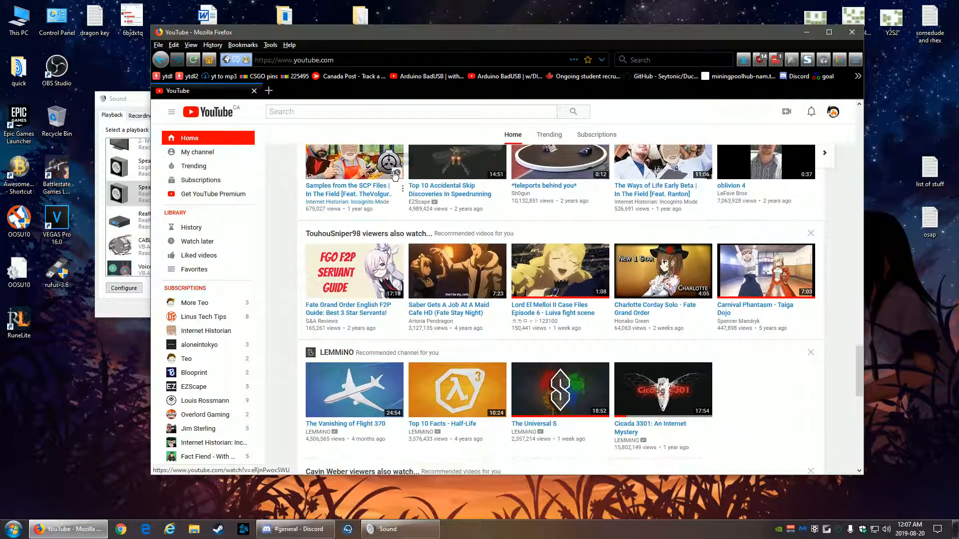
pyautogui.scroll(-3)
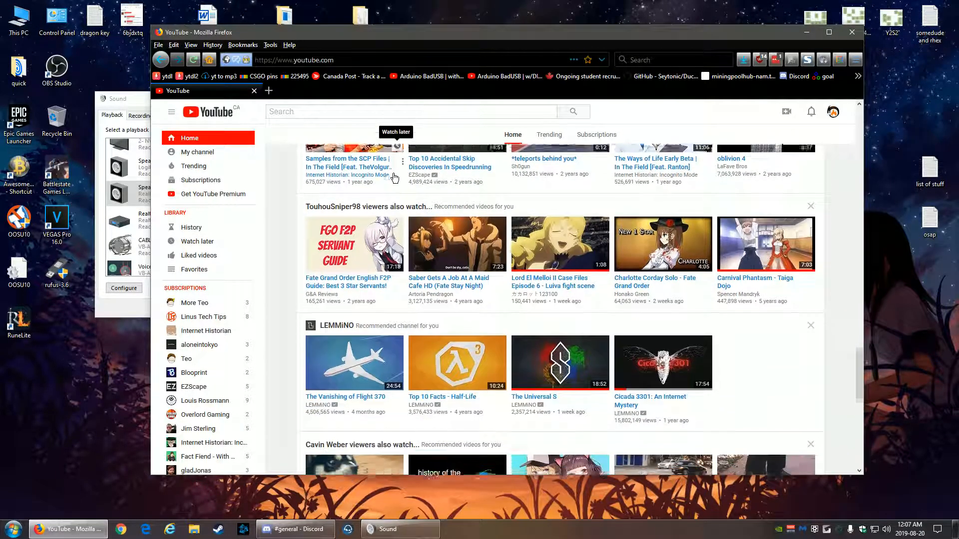
pyautogui.scroll(-3)
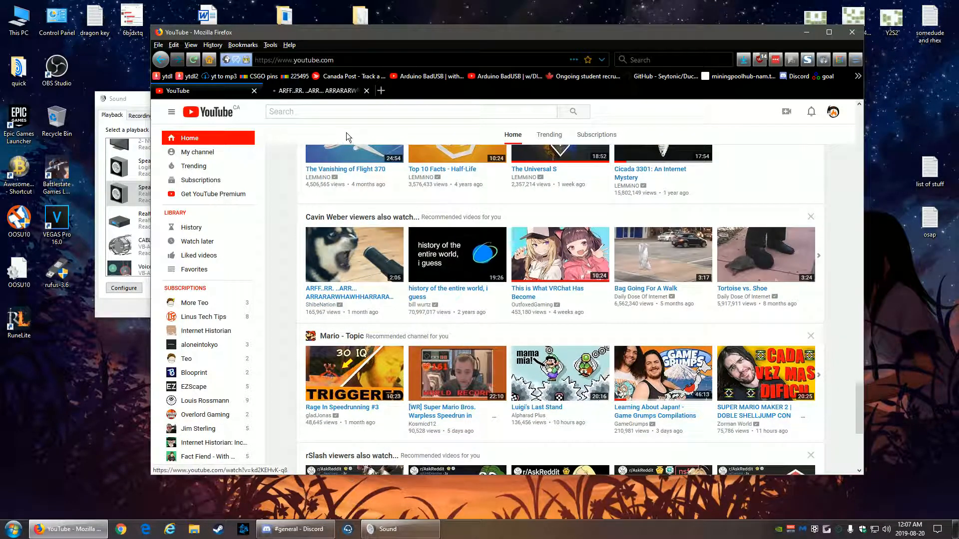
# Watch the ARFF..RR dog video briefly, then load more recommendations at the feed's bottom.
pyautogui.click(354, 254)
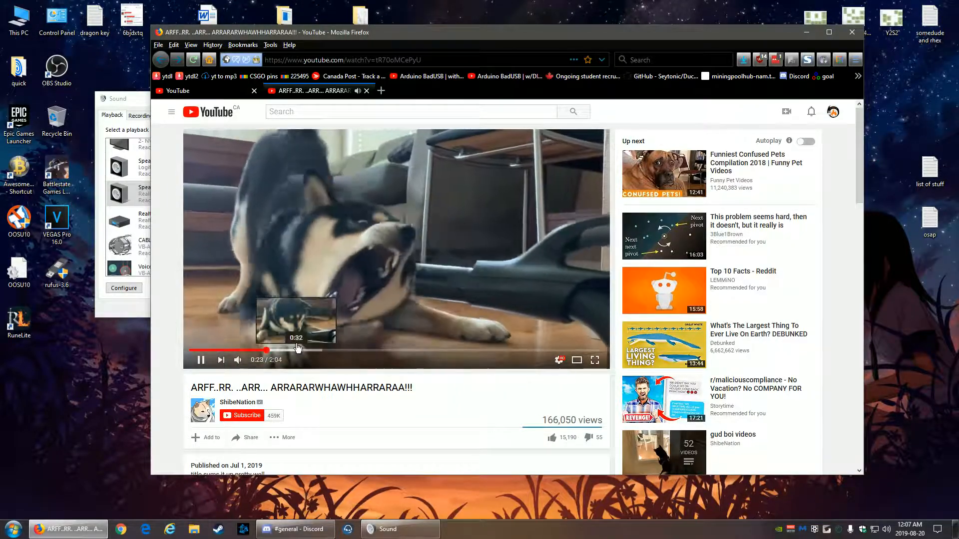
pyautogui.moveTo(307, 342)
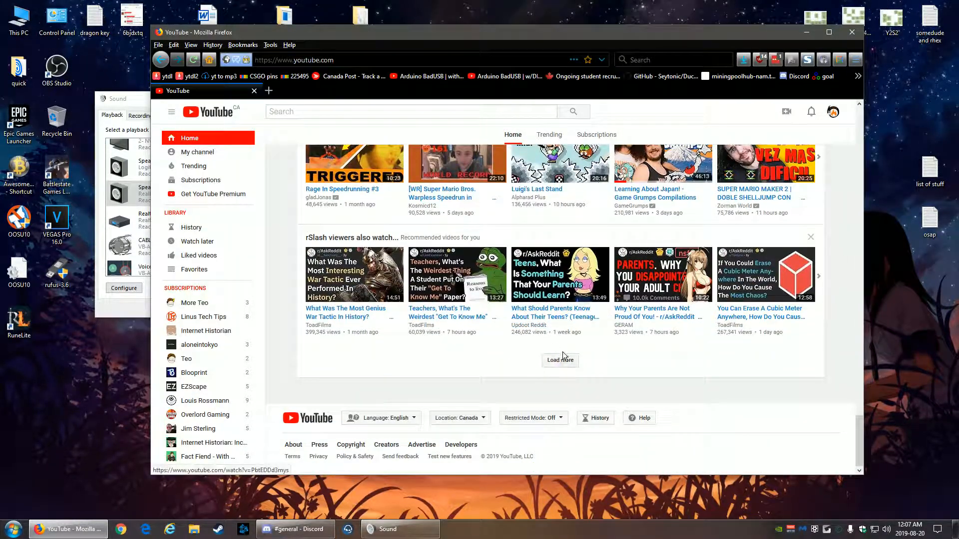
pyautogui.click(560, 360)
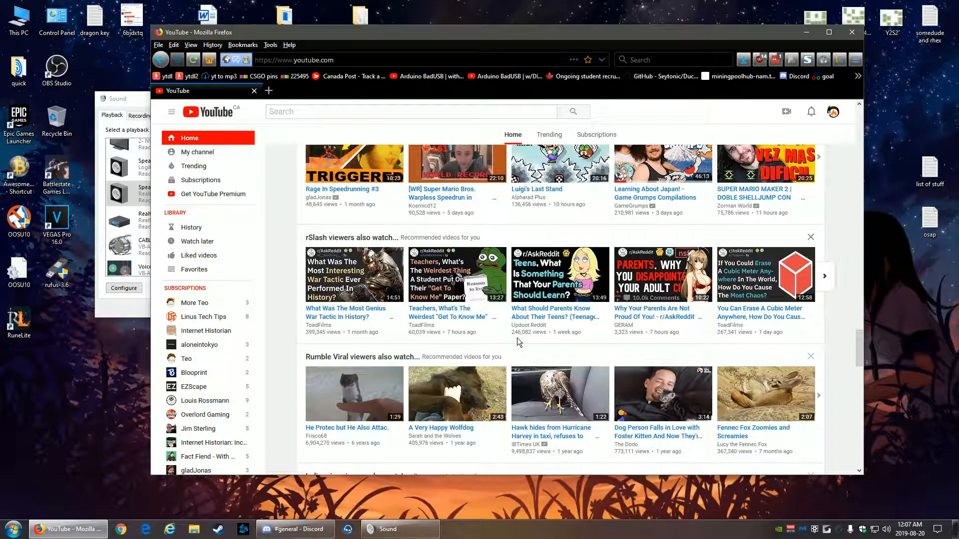
# Scroll through the newly loaded rows down to the Birds topic row.
pyautogui.scroll(-3)
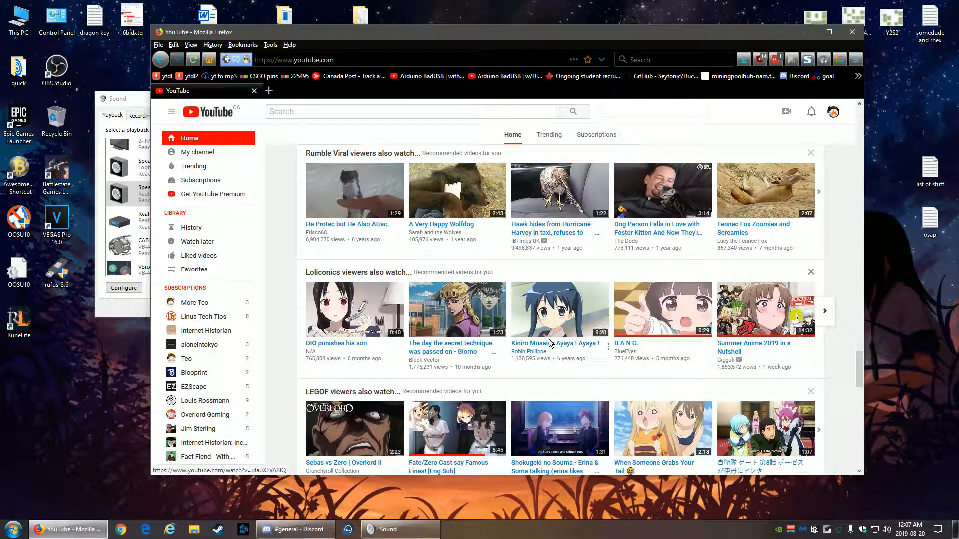
pyautogui.scroll(-3)
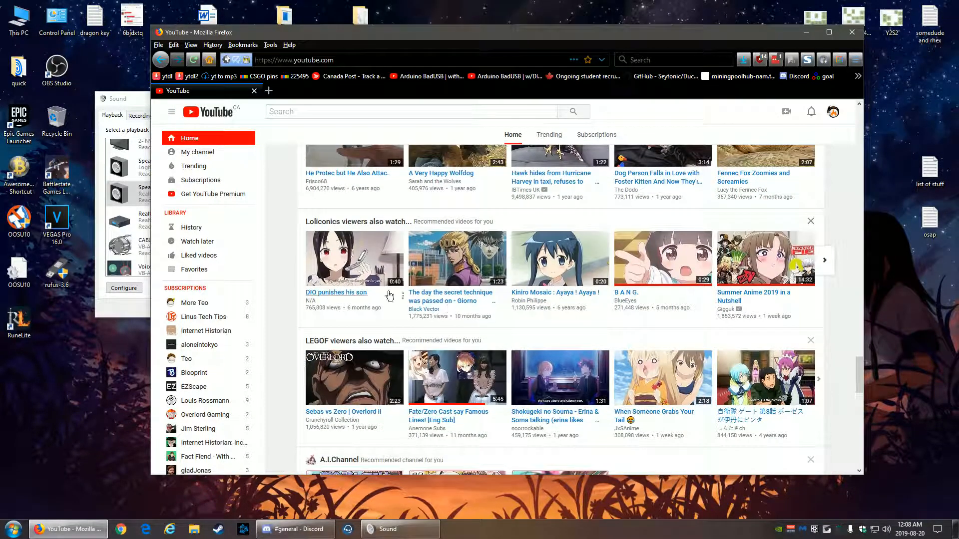
pyautogui.scroll(-3)
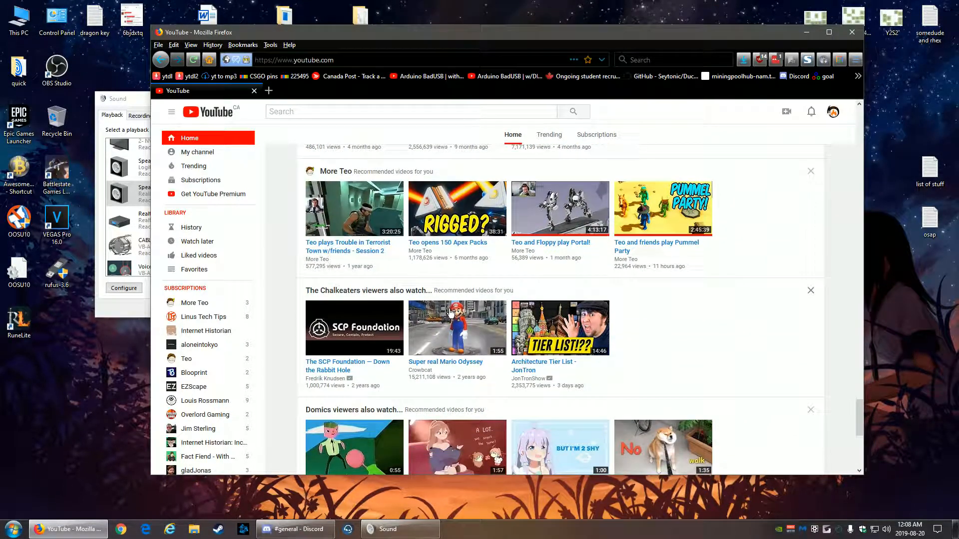
pyautogui.scroll(-3)
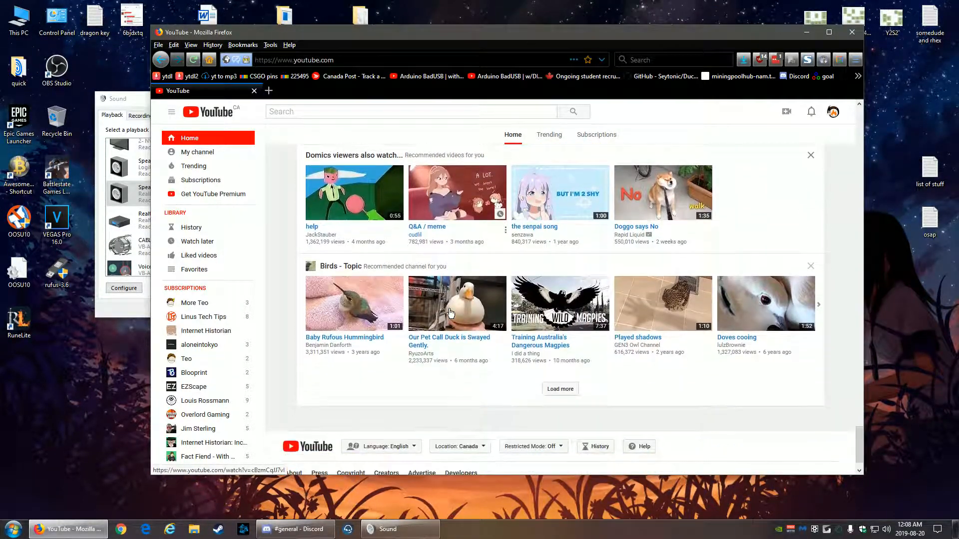
# Load another batch and scroll past Upper Echelon Gamers and Pestily to the Pokémon and Rust rows.
pyautogui.click(560, 389)
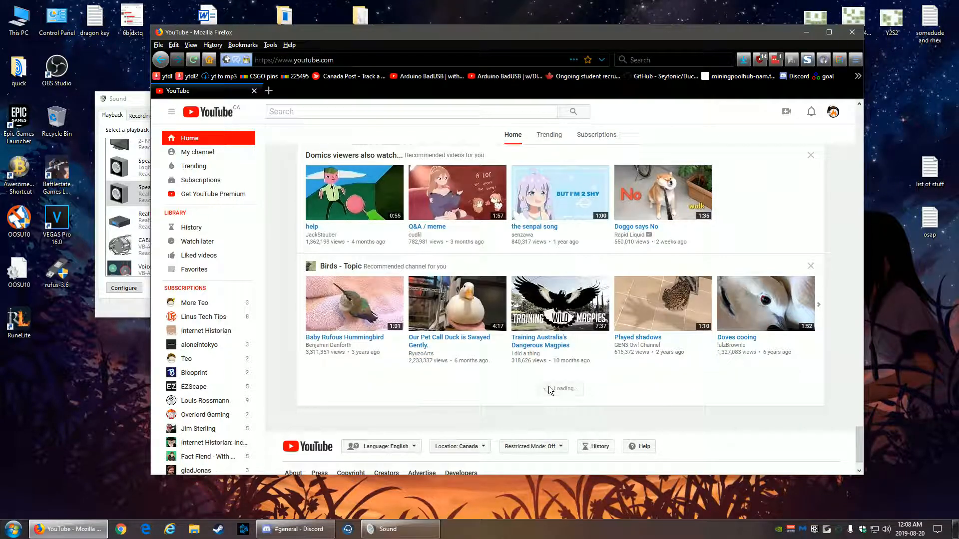
pyautogui.scroll(-3)
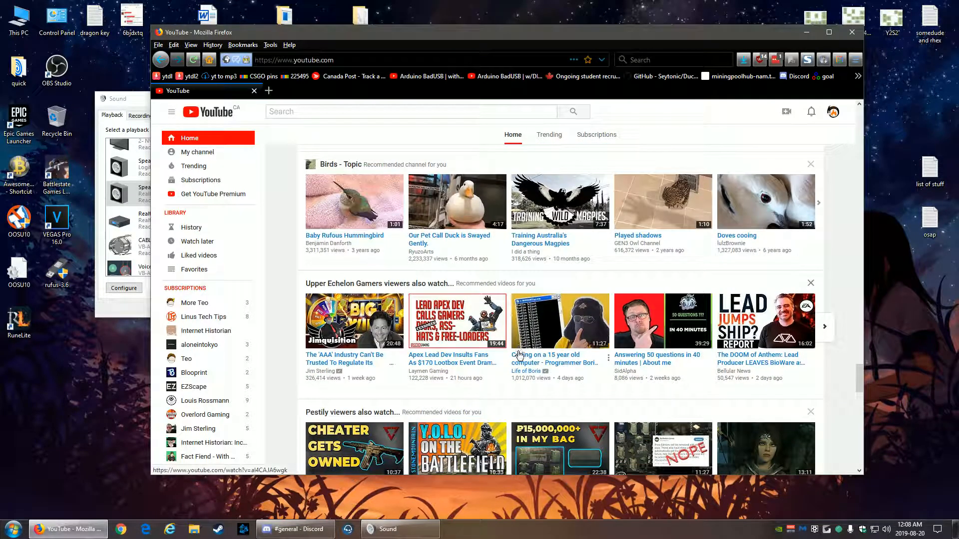
pyautogui.scroll(-3)
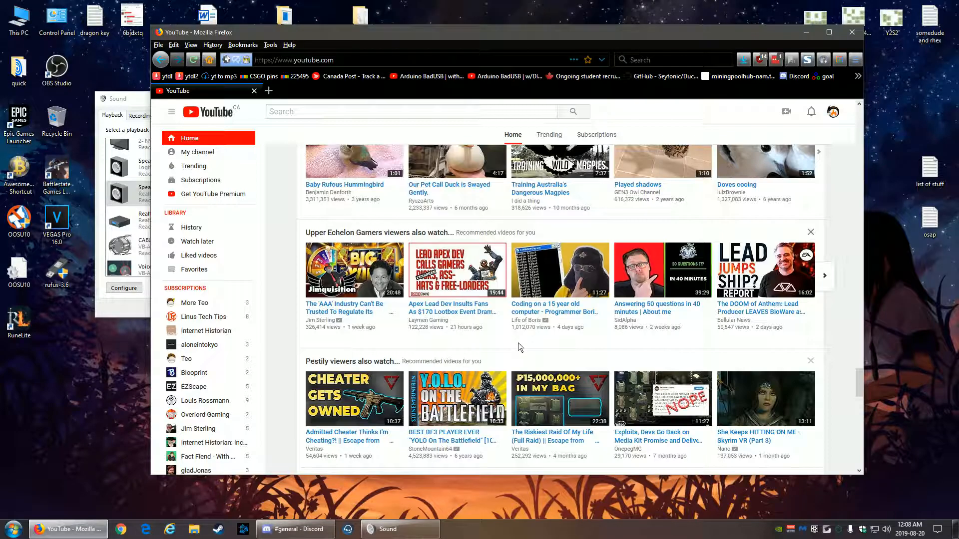
pyautogui.moveTo(536, 347)
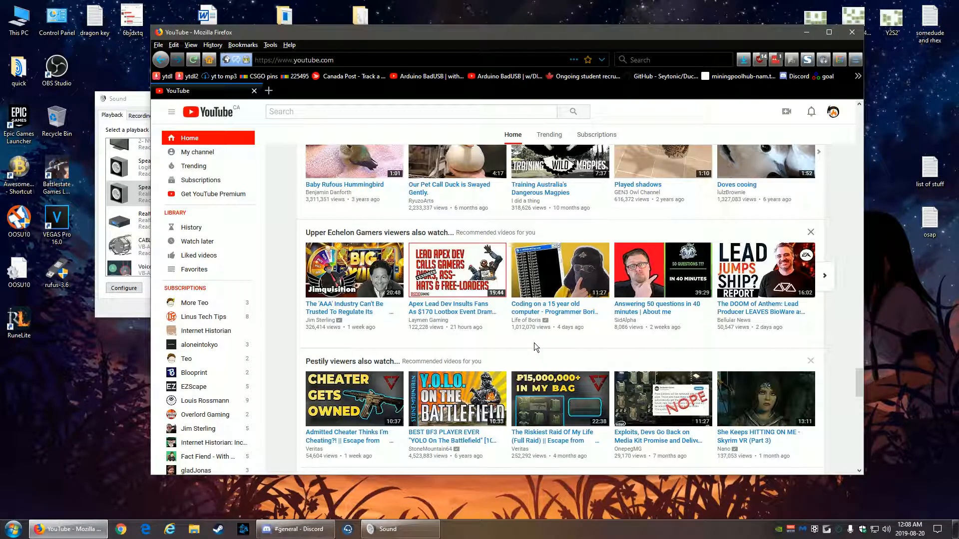
pyautogui.moveTo(531, 330)
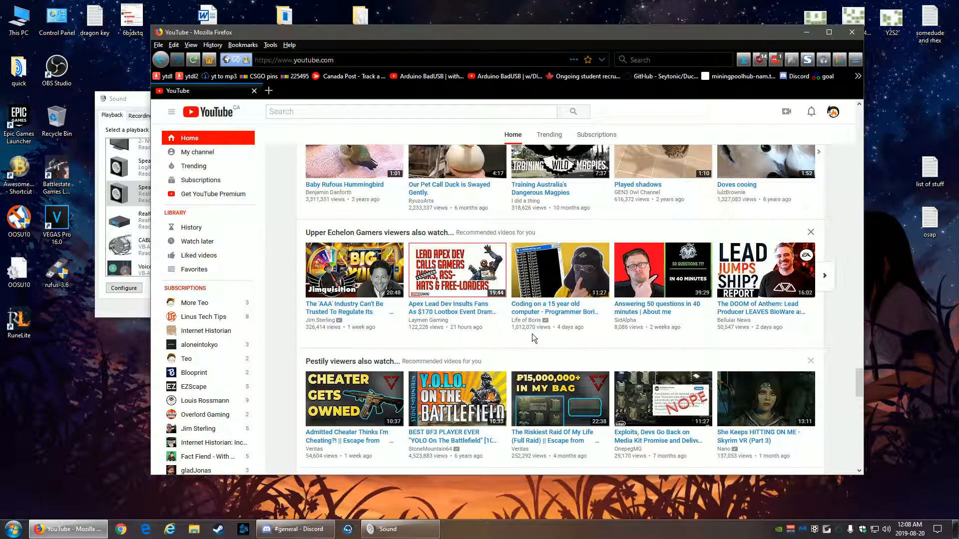
pyautogui.scroll(-3)
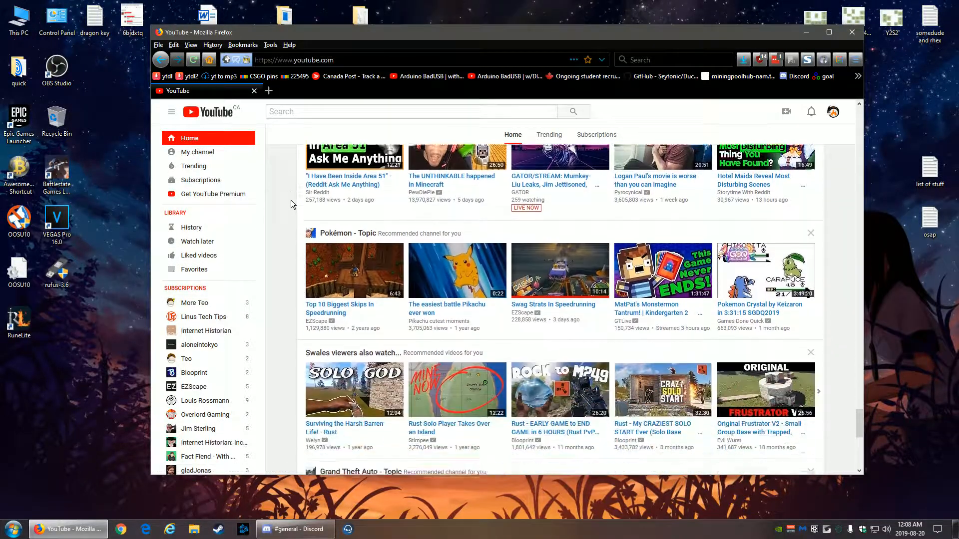
# Scroll past the Pokémon and Swales rows until the Grand Theft Auto row appears.
pyautogui.scroll(-3)
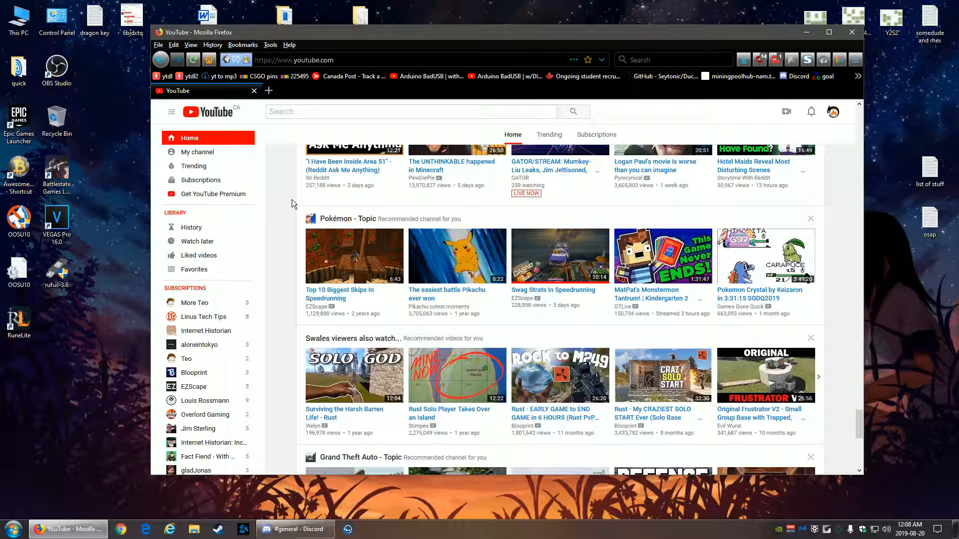
pyautogui.scroll(-3)
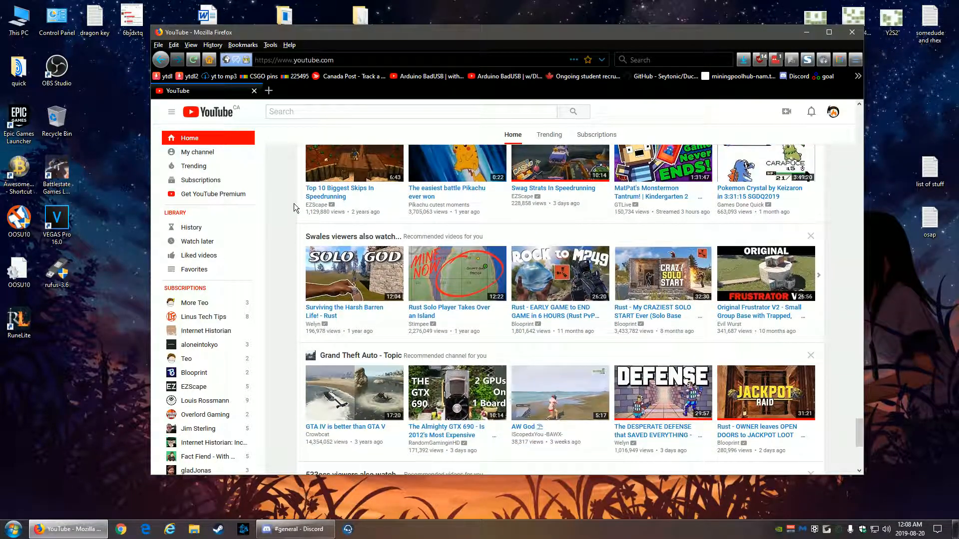